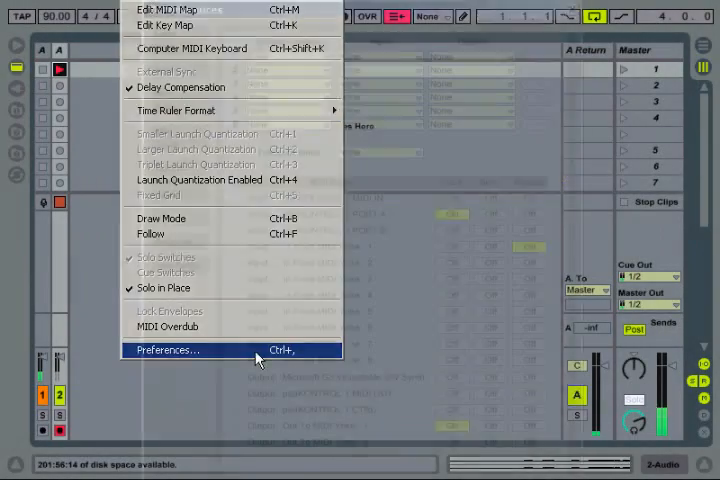
Step: Bring up Preferences to check the MIDI port setup
click(168, 350)
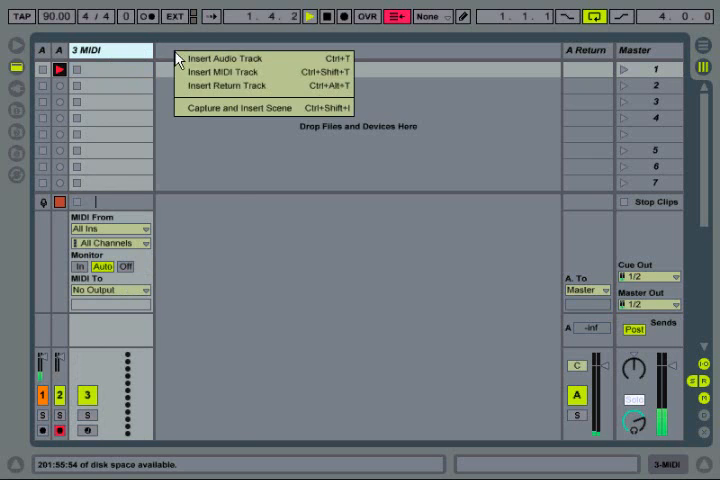
Step: Insert MIDI track 4 with input padKONTROL 1 PORT A and output MIDI Yoke 1
click(222, 72)
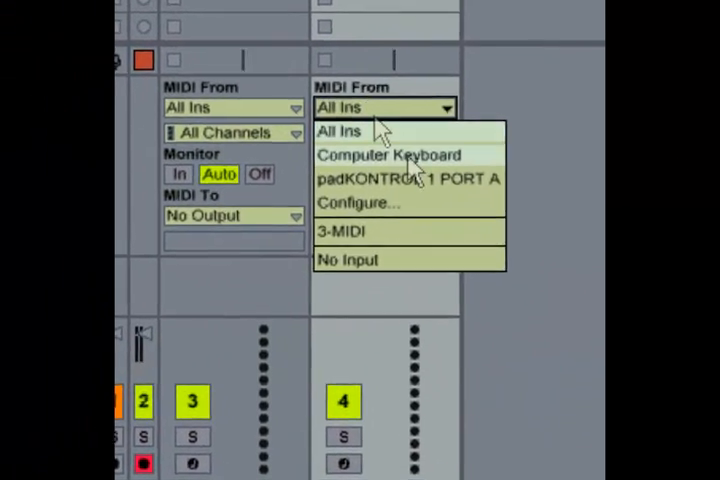
click(404, 178)
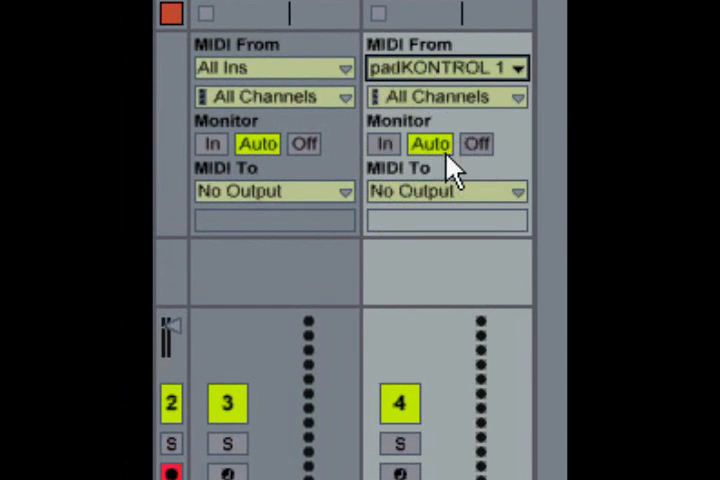
click(444, 190)
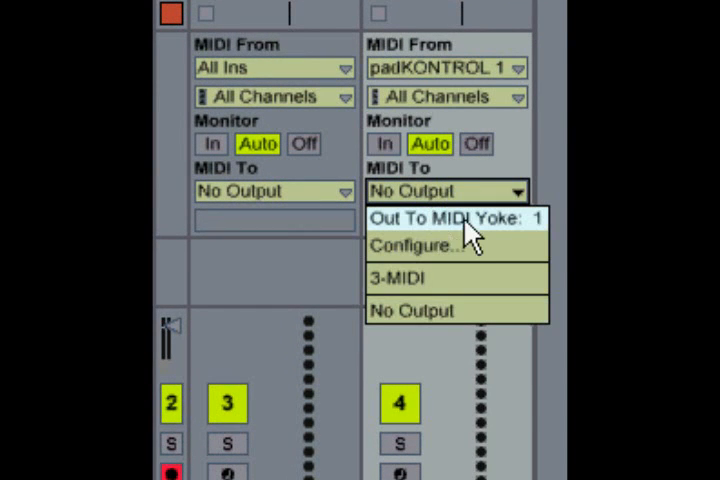
click(456, 218)
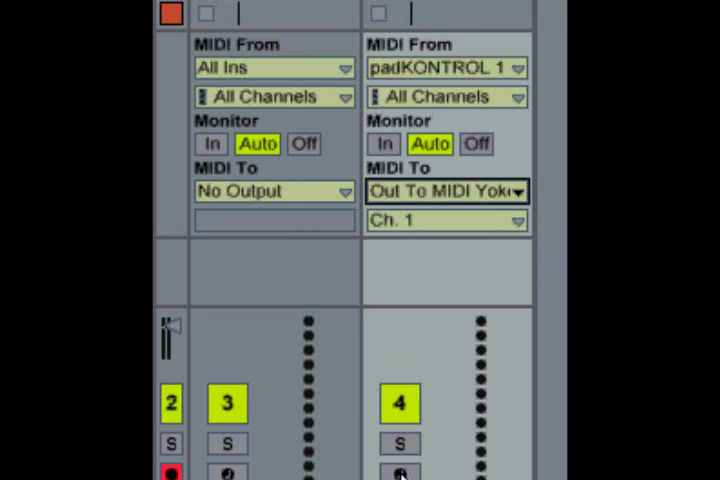
Step: Feed track 3 from the 4-MIDI track and set its monitoring to In
click(400, 472)
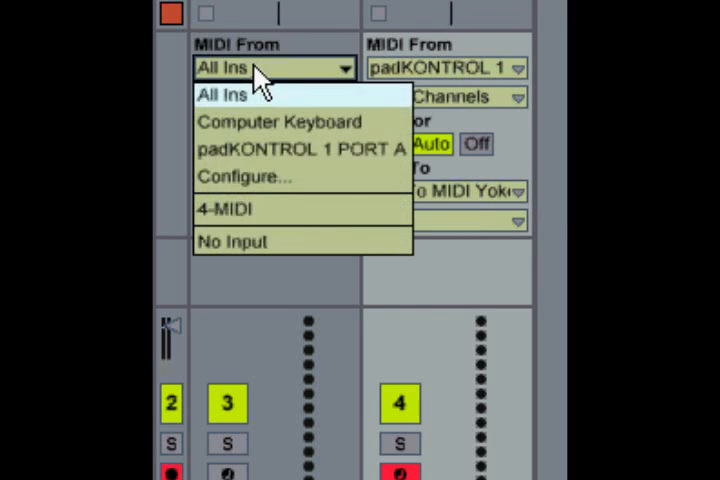
click(226, 210)
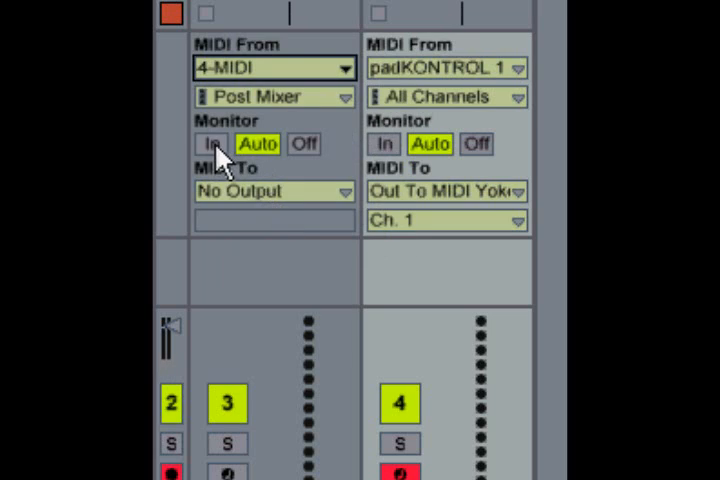
click(212, 144)
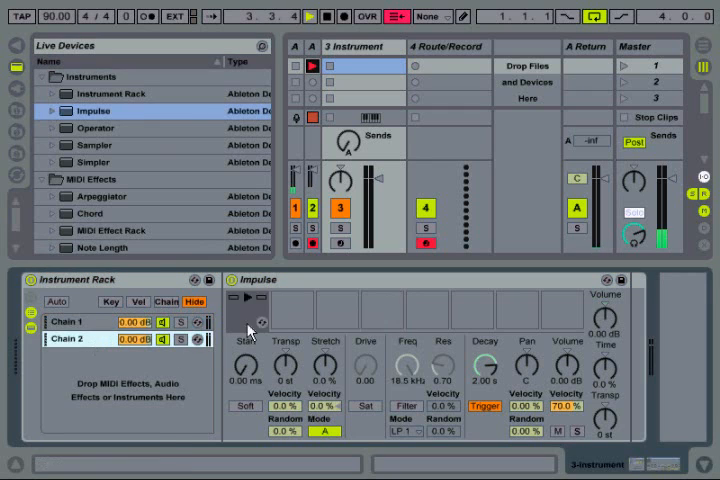
Step: Select the Instrument Rack's second chain to receive the Impulse
click(110, 208)
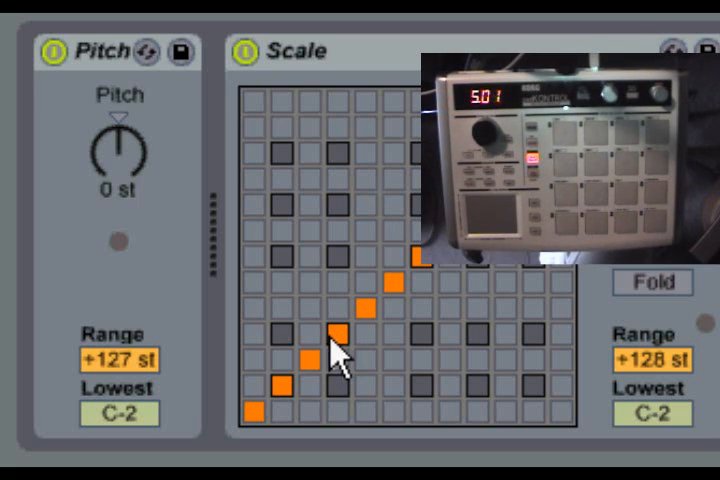
mouse_move(304, 404)
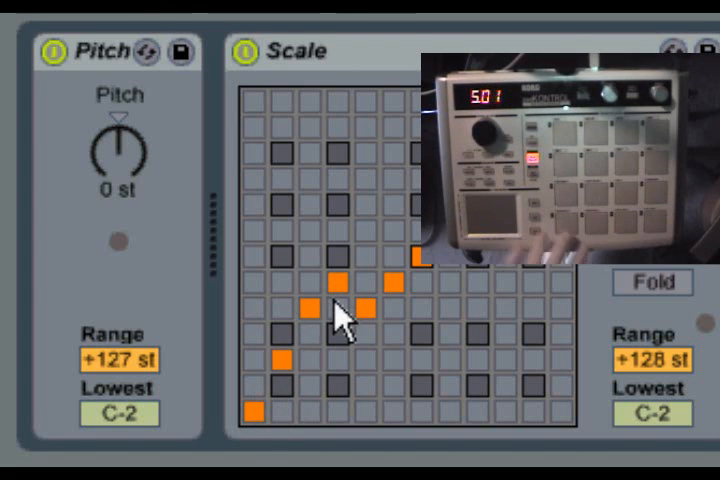
Step: Reassign one incoming note in the Scale grid toward the four-note cluster
click(338, 282)
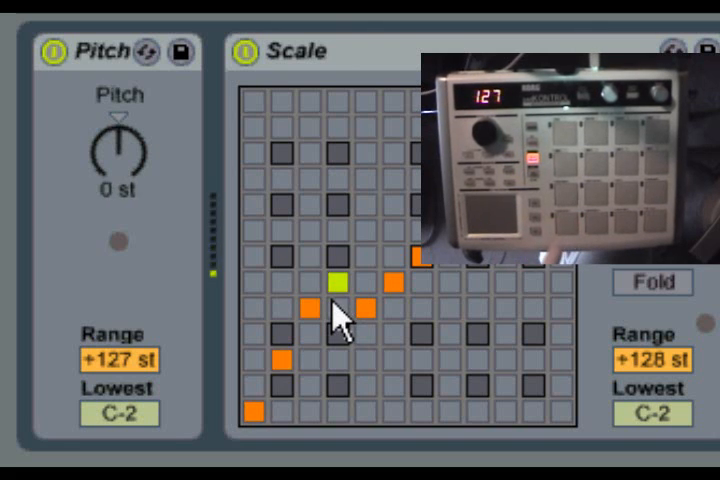